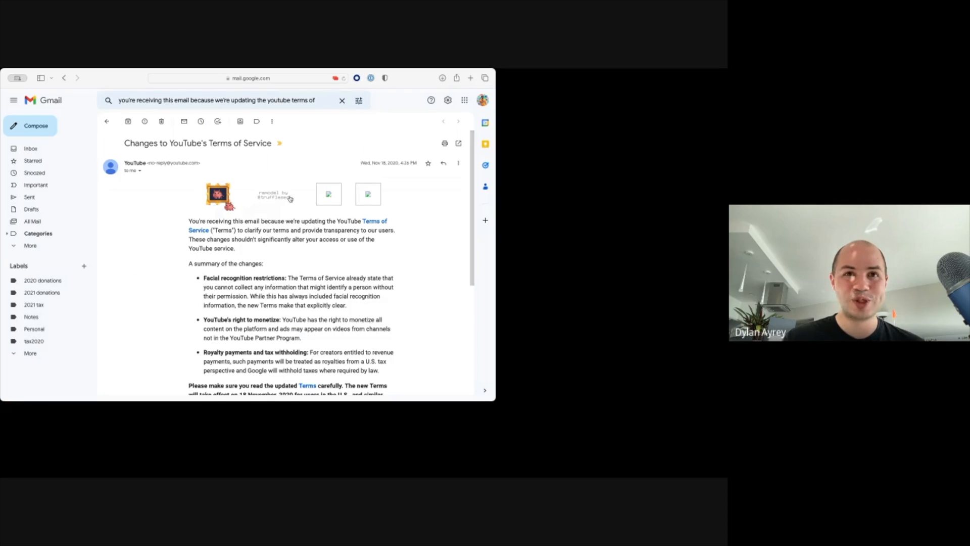
pyautogui.moveTo(312, 222)
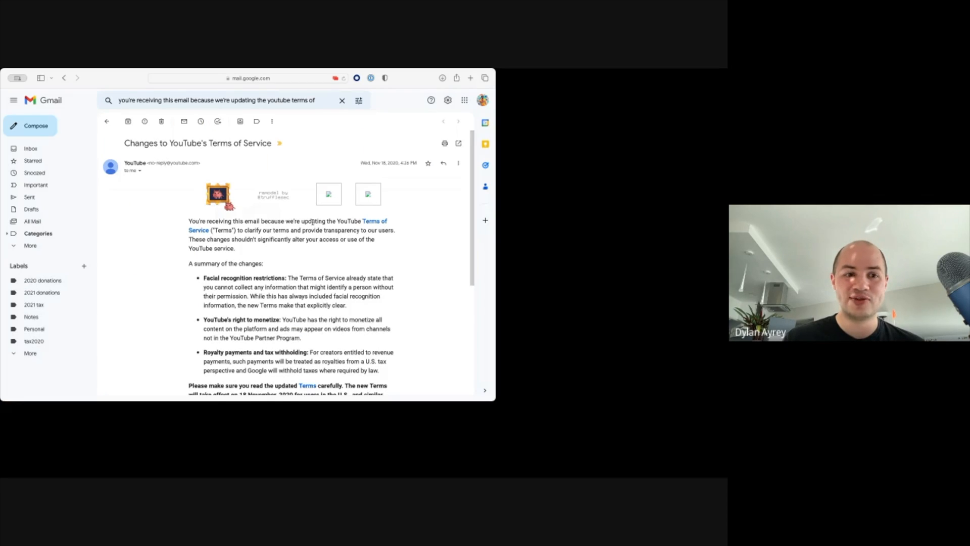